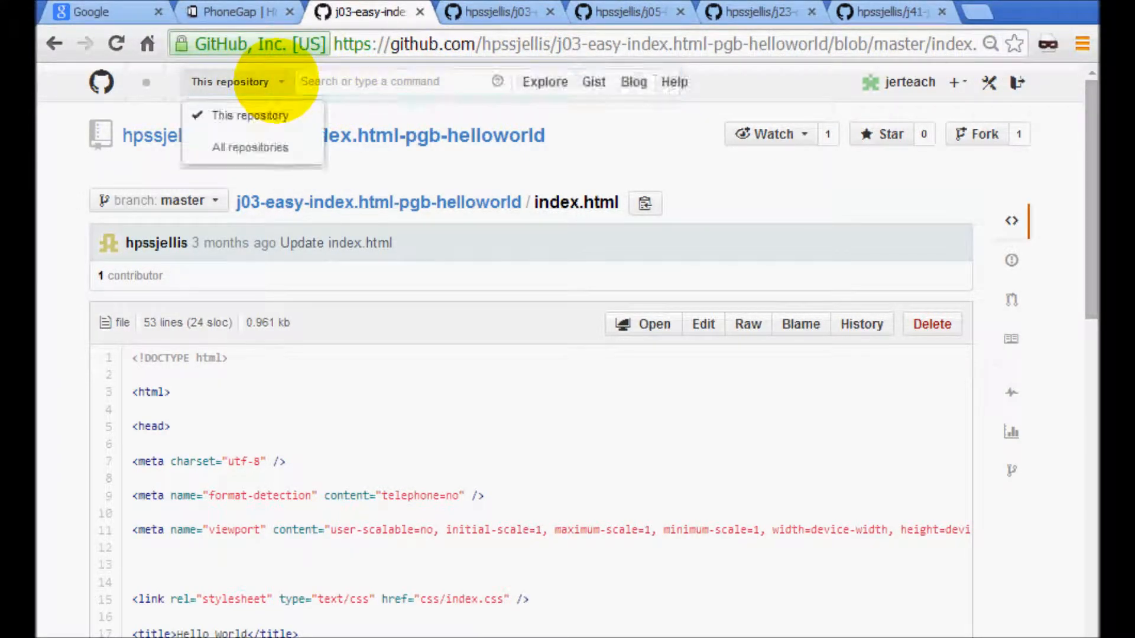
# Step: Search all repositories for 'pgb-helloworld' and go to page 2 of the 21 results
pyautogui.click(250, 147)
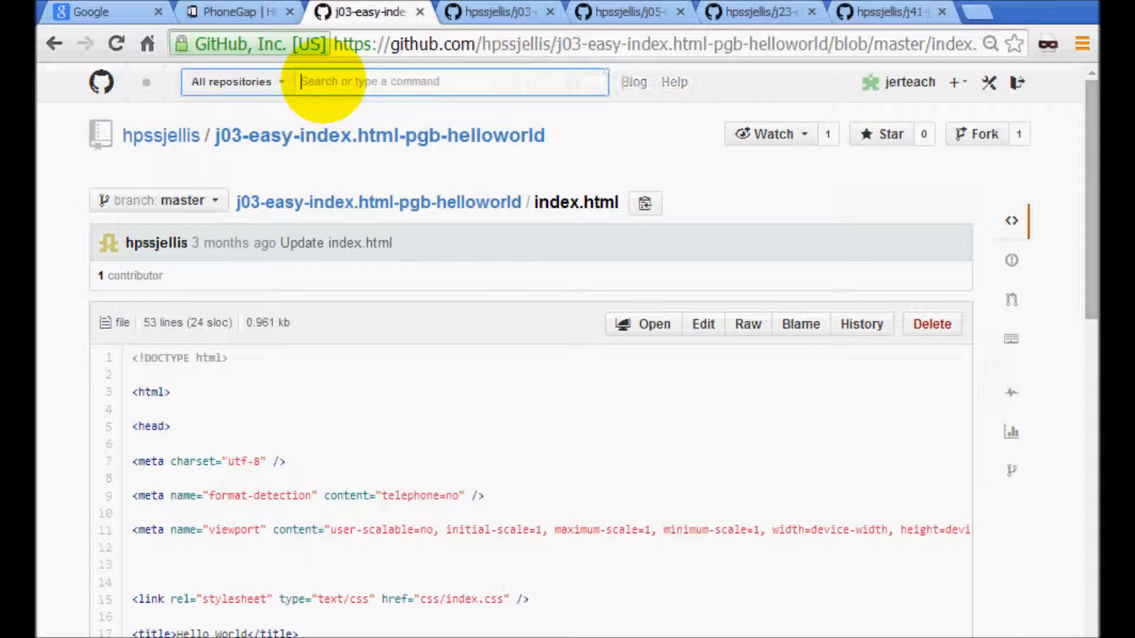
pyautogui.write('pgb')
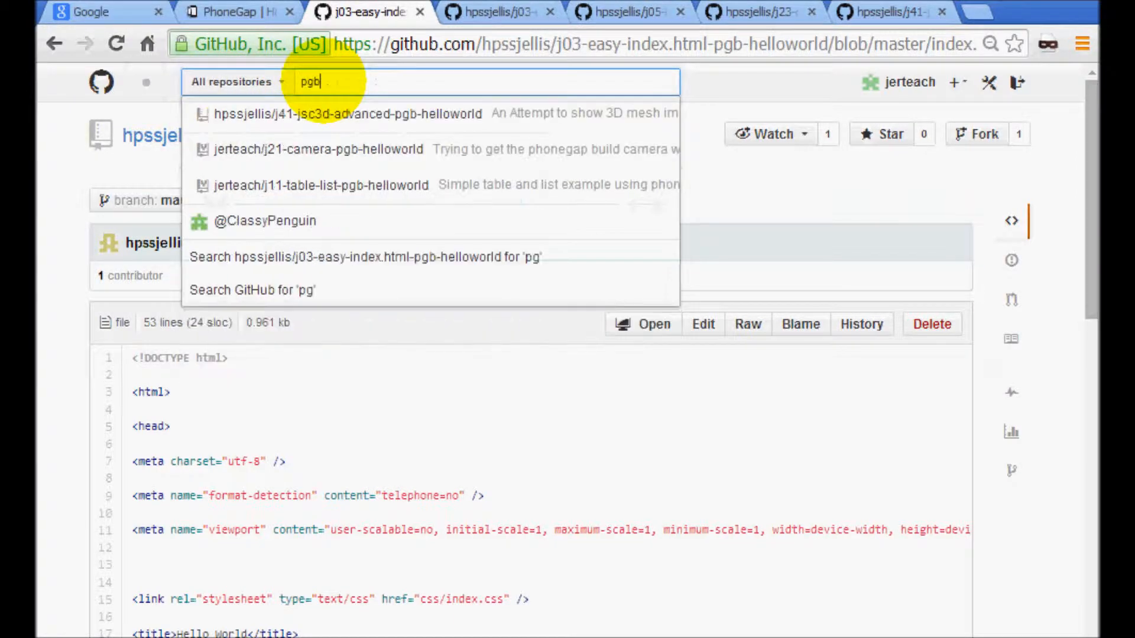
pyautogui.write('-he')
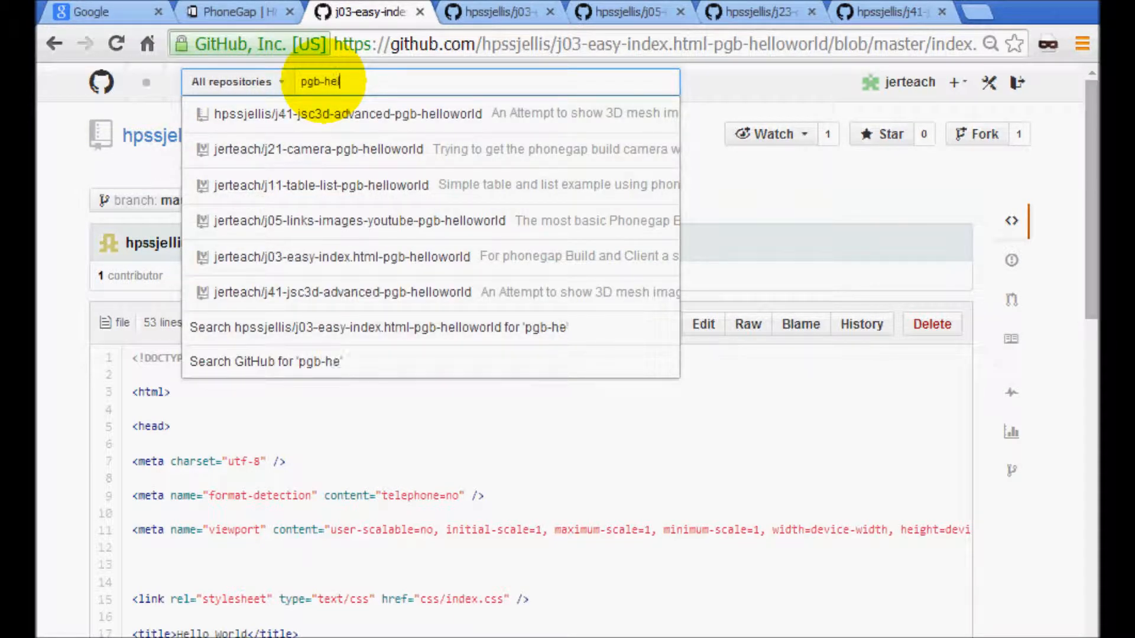
pyautogui.write('lloworld')
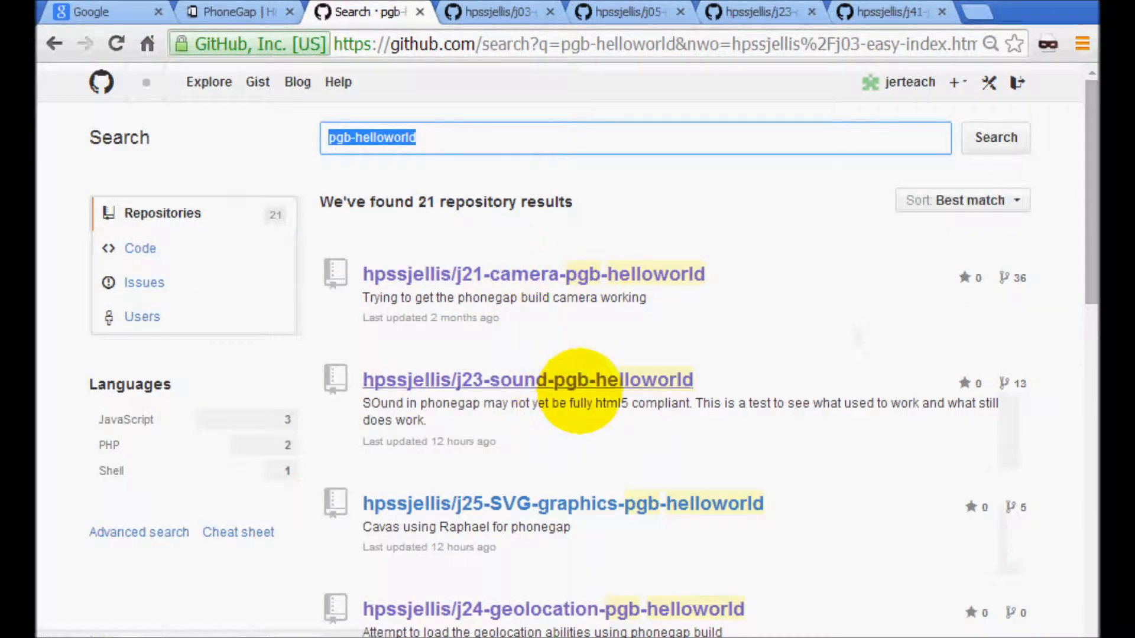
pyautogui.moveTo(1070, 238)
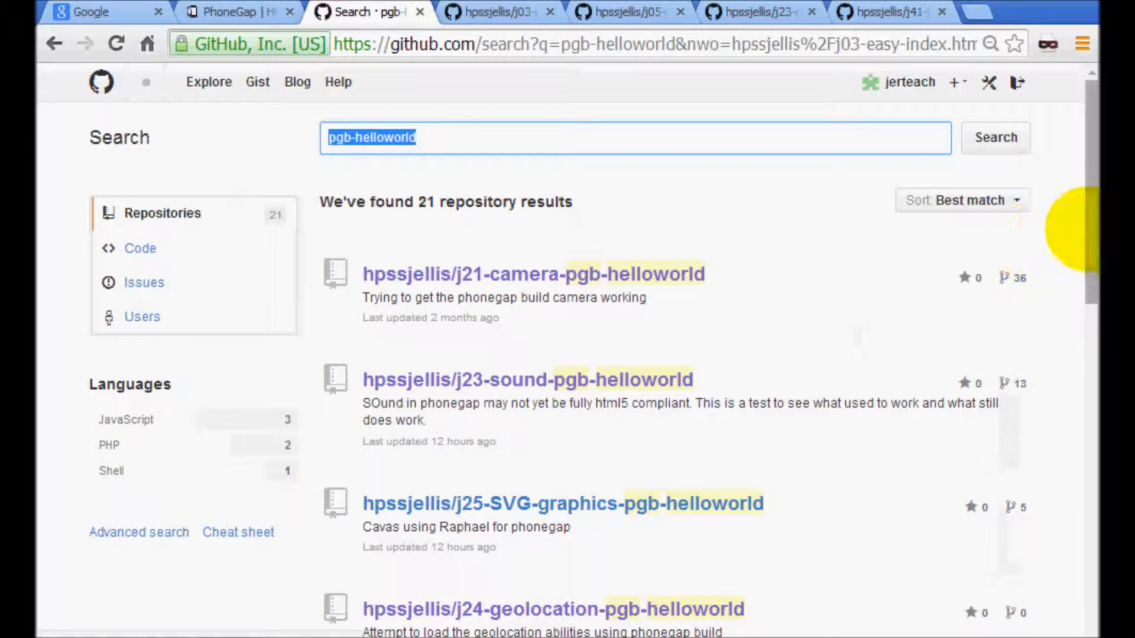
pyautogui.scroll(-3)
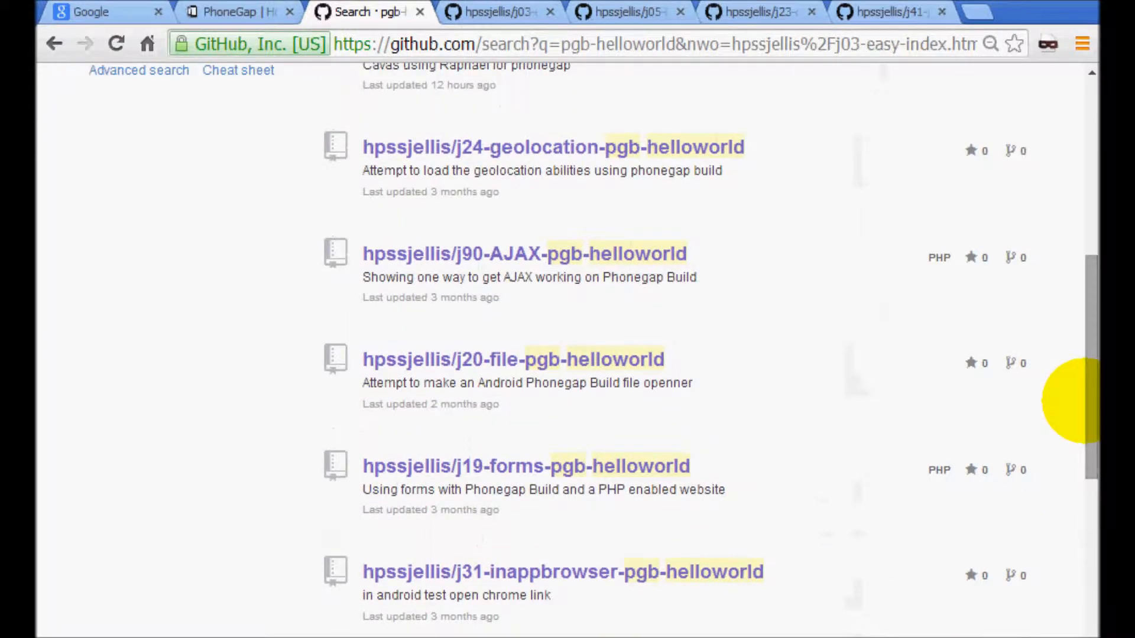
pyautogui.moveTo(1063, 334)
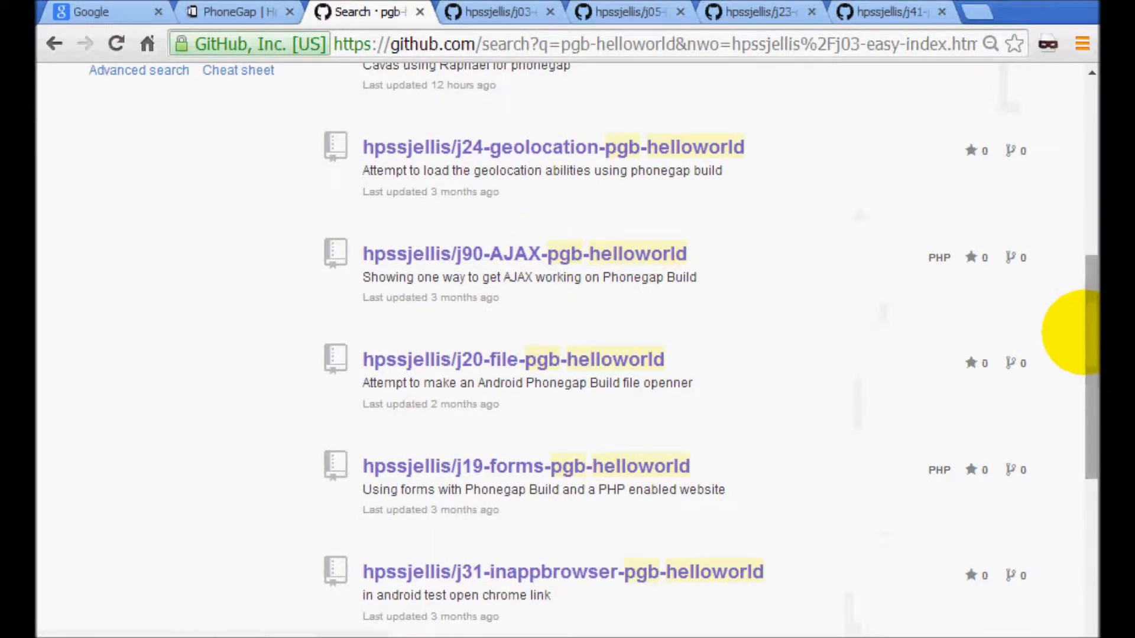
pyautogui.scroll(-3)
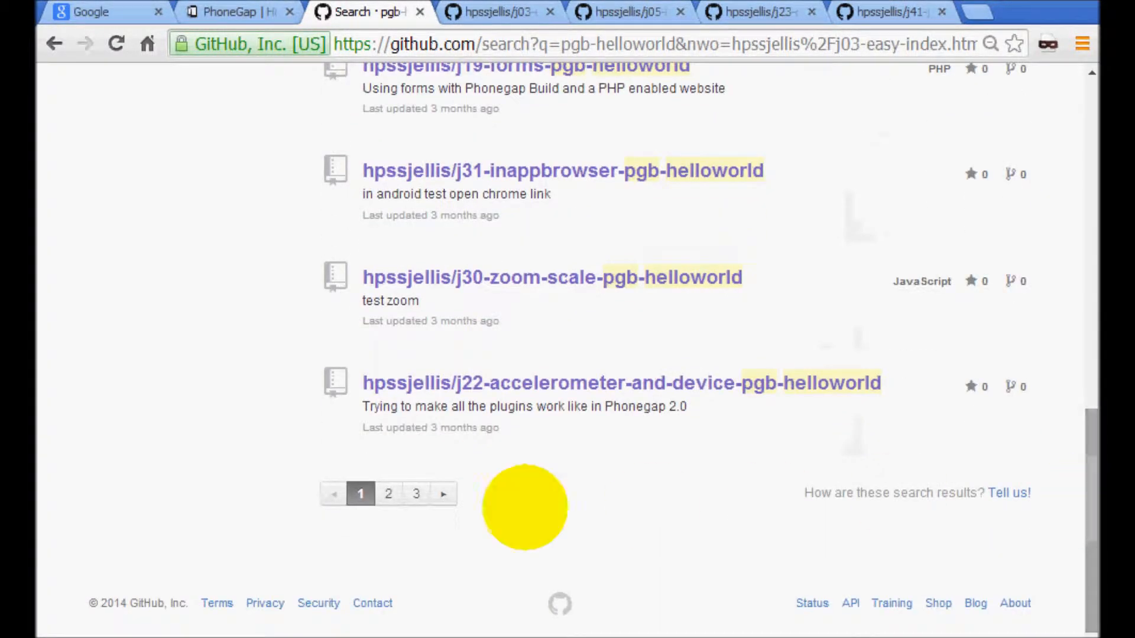
pyautogui.click(388, 494)
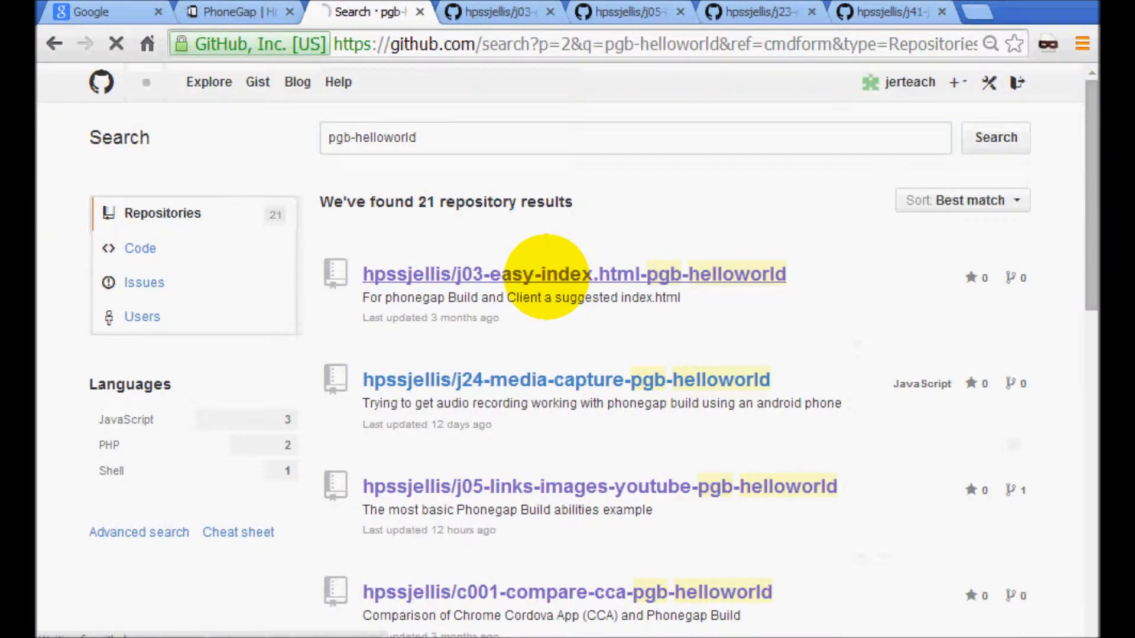
# Step: View index.html in the j03-easy-index.html-pgb-helloworld repository and scroll its code
pyautogui.click(572, 273)
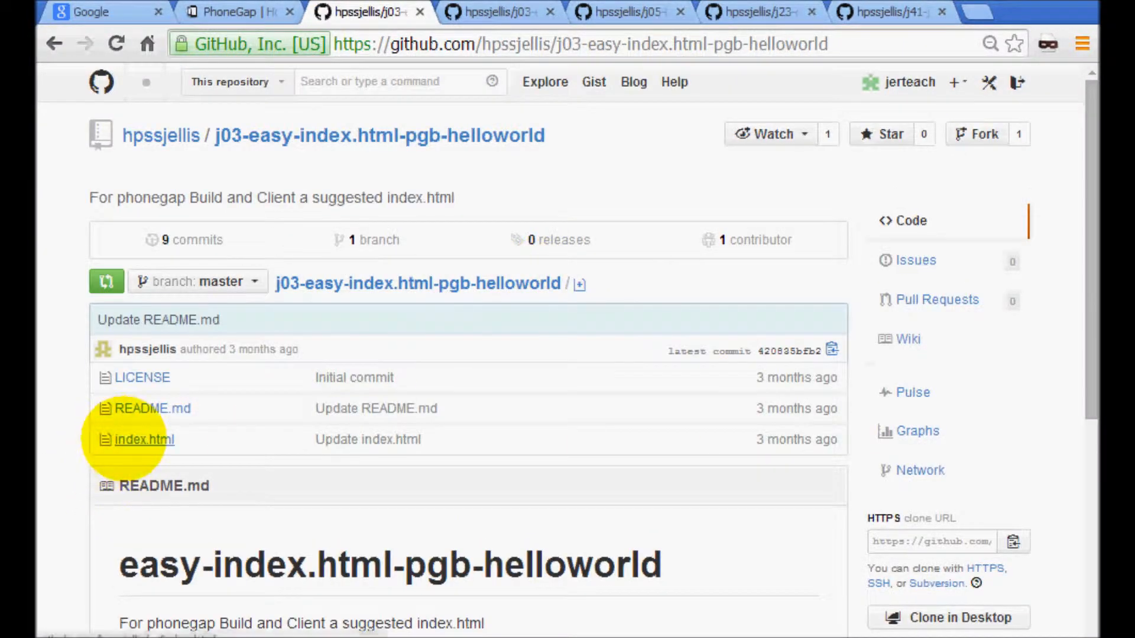
pyautogui.click(145, 439)
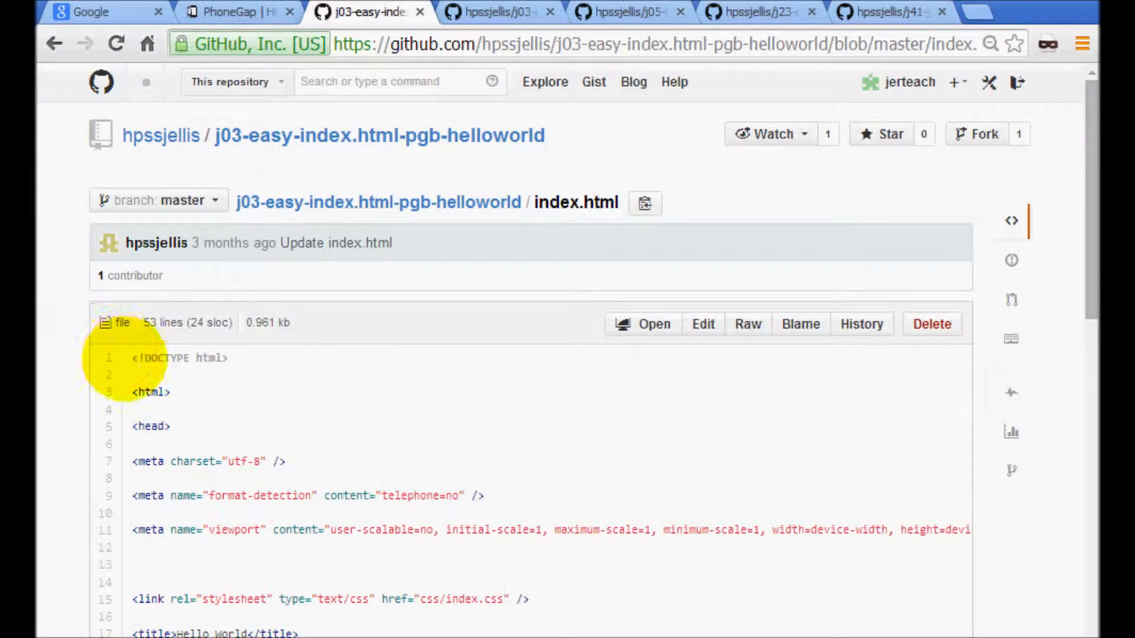
pyautogui.scroll(-3)
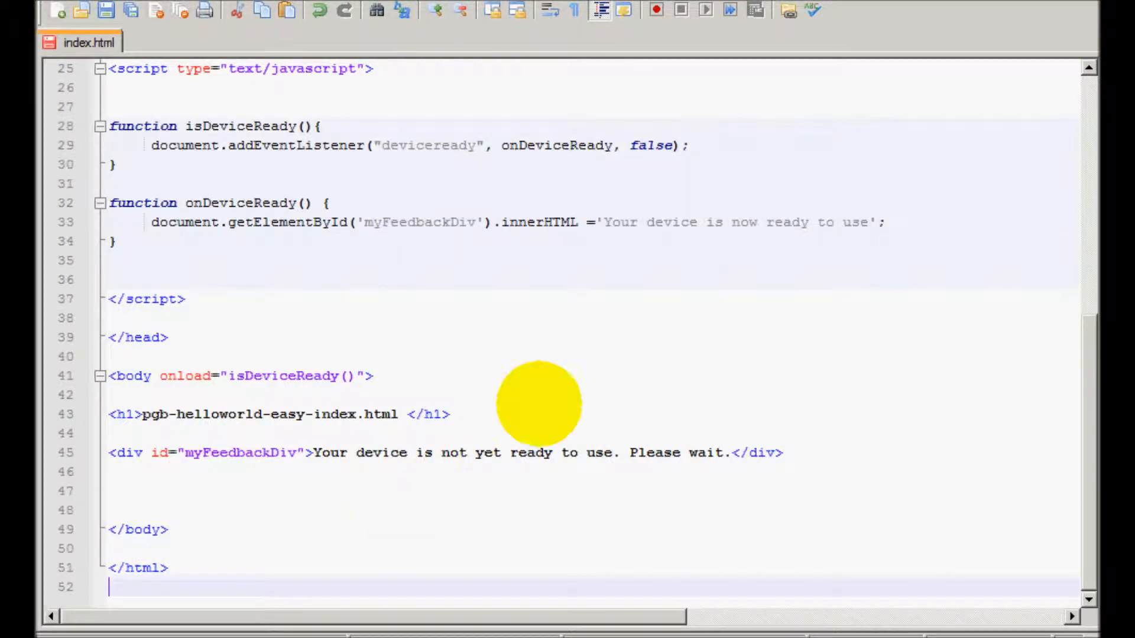
pyautogui.moveTo(159, 375)
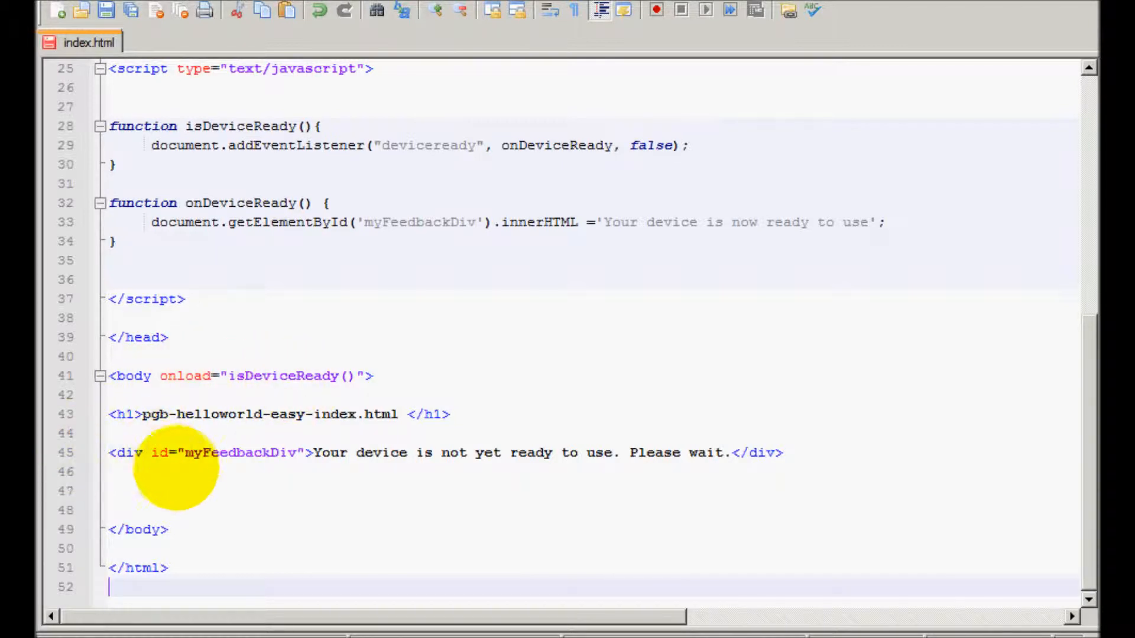
pyautogui.moveTo(847, 365)
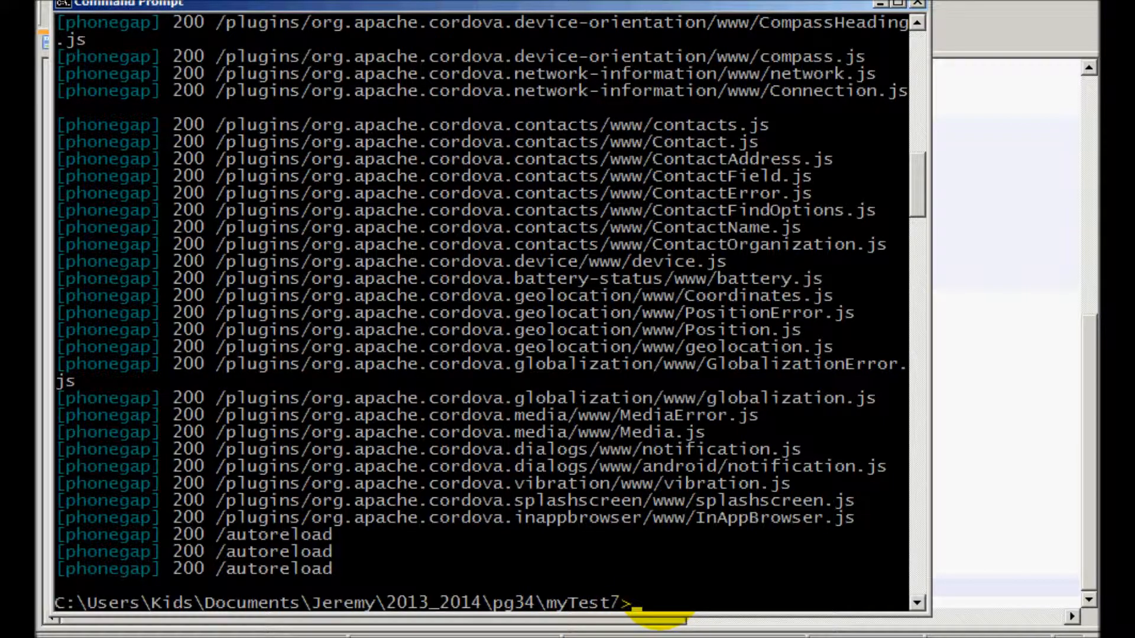
# Step: Run 'phonegap serve' and review the server output listening on 192.168.1.69:3000
pyautogui.write('phonegap serve')
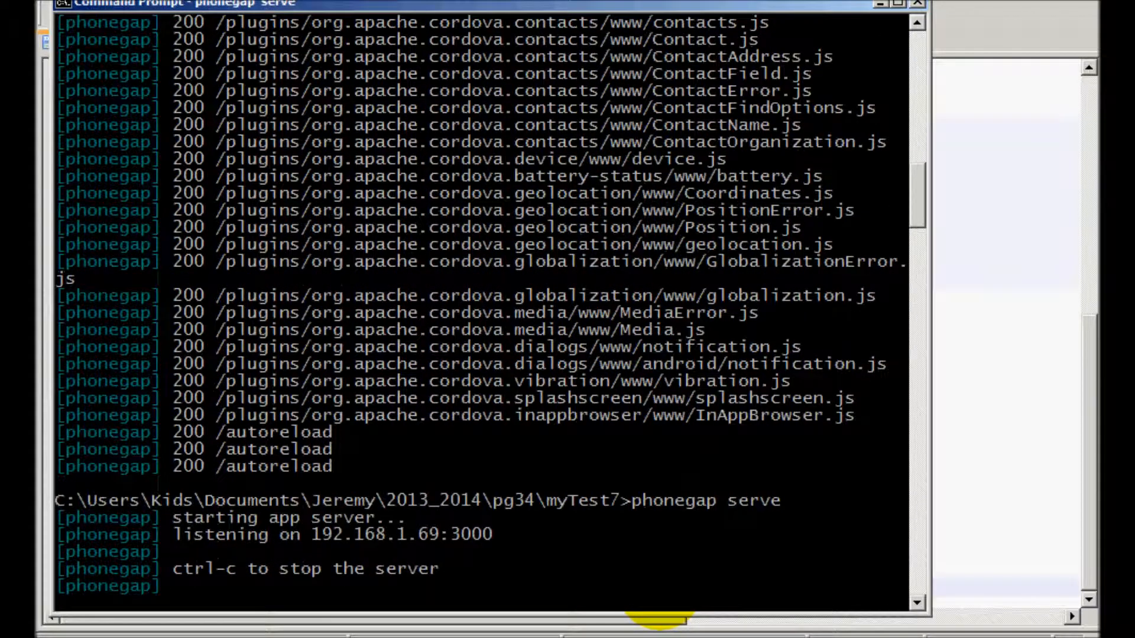
pyautogui.scroll(-3)
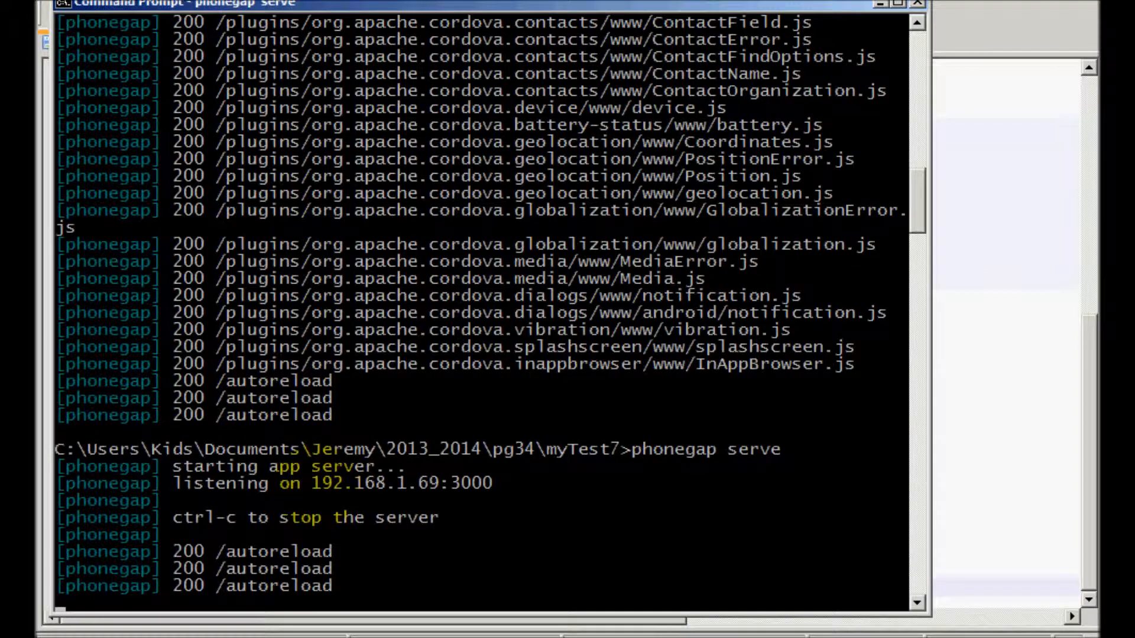
pyautogui.scroll(-3)
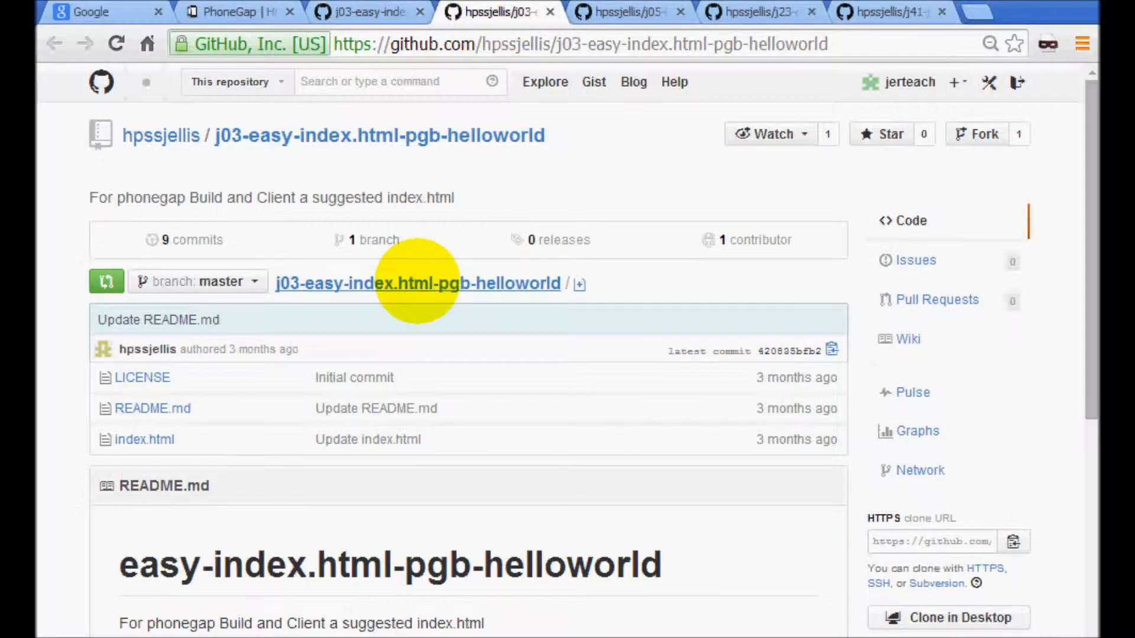
# Step: View index.html in the j05-links-images-youtube-pgb-helloworld repository and scroll its code
pyautogui.click(630, 11)
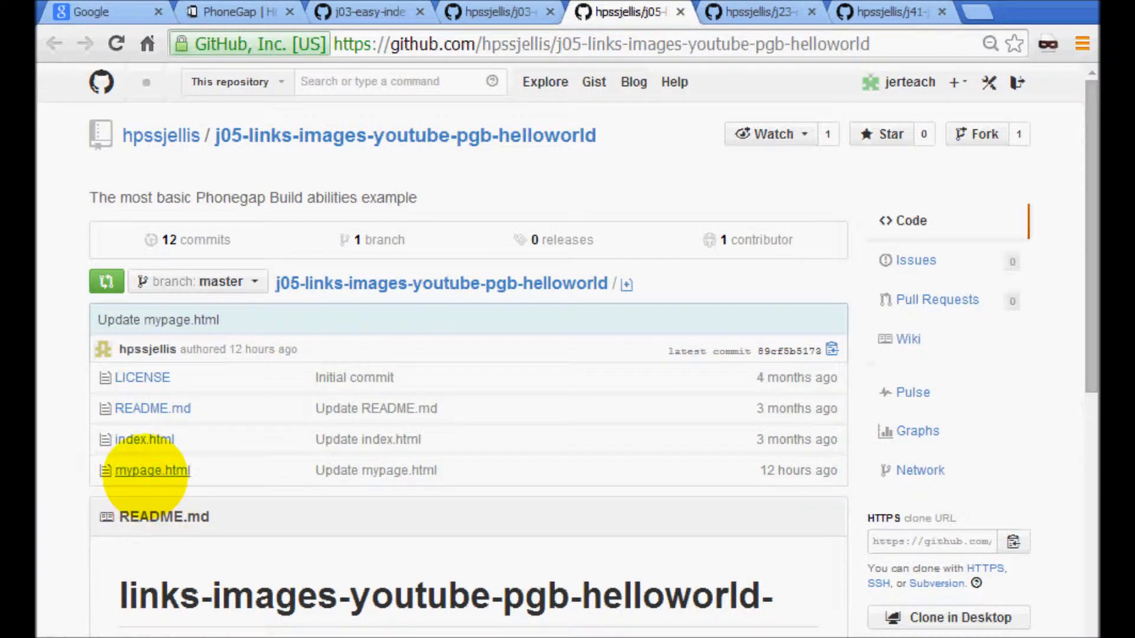
pyautogui.click(145, 440)
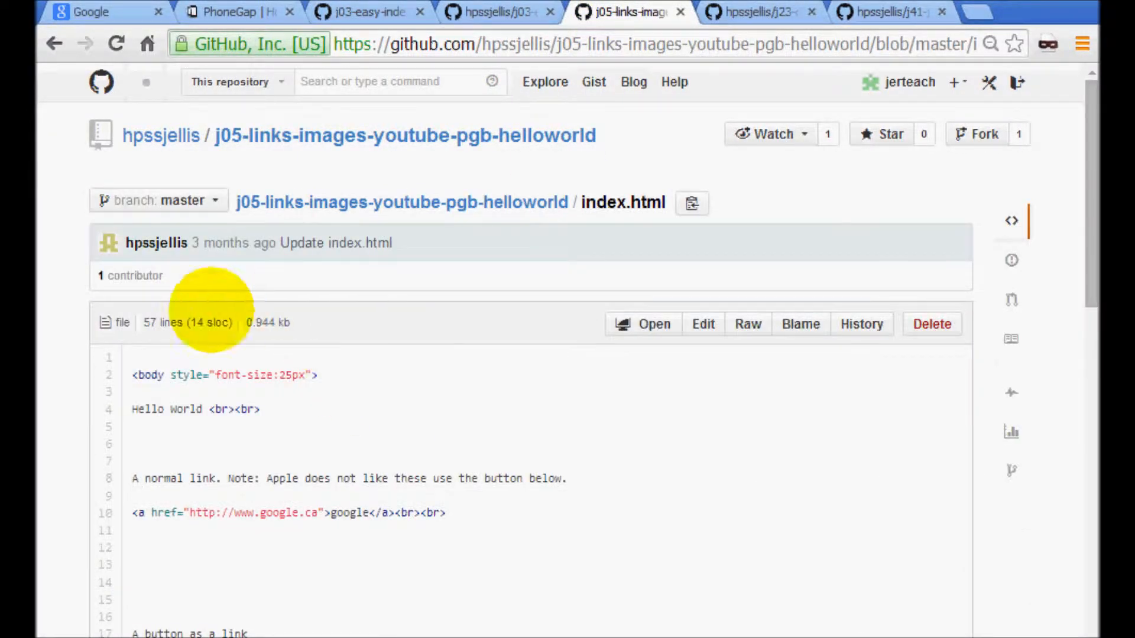
pyautogui.moveTo(116, 369)
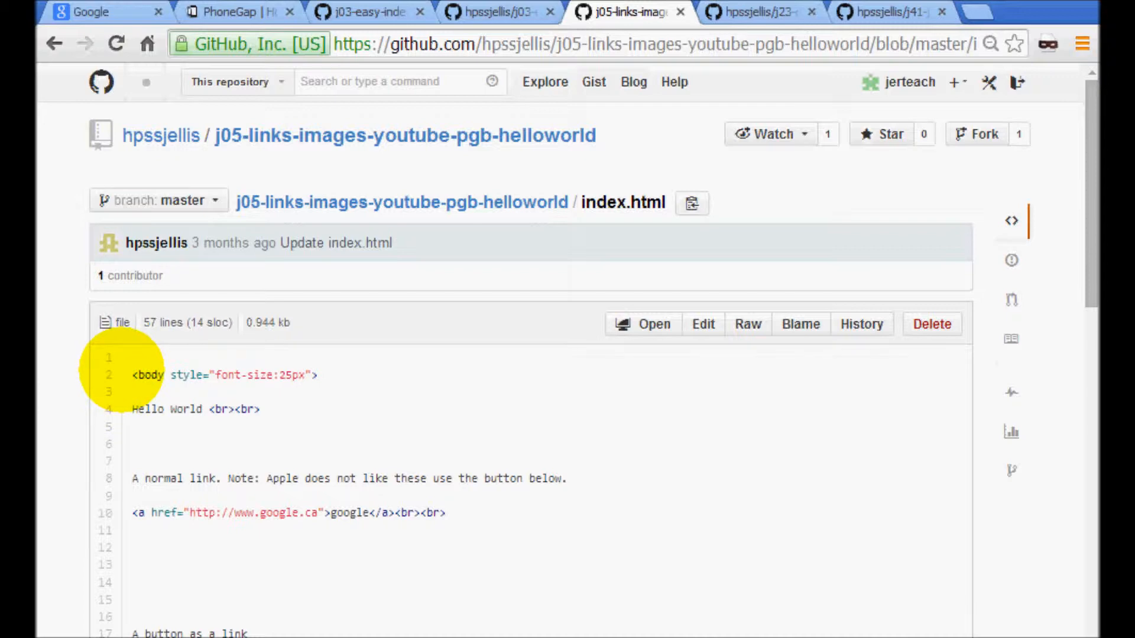
pyautogui.scroll(-3)
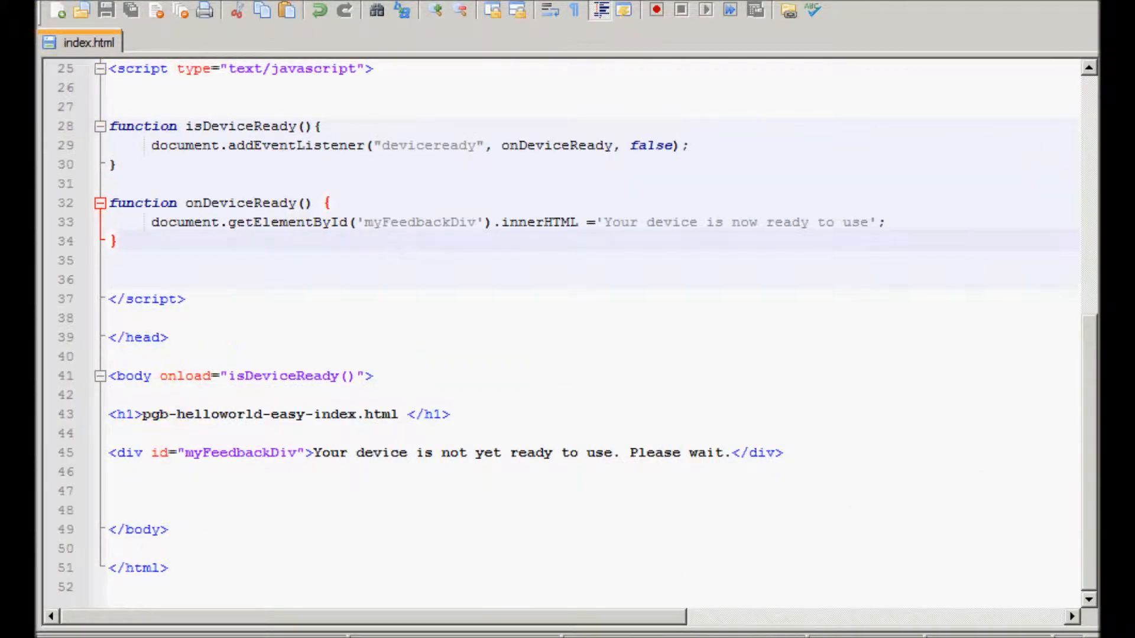
# Step: Scroll through the local index.html in Notepad++ before selecting all its code
pyautogui.scroll(3)
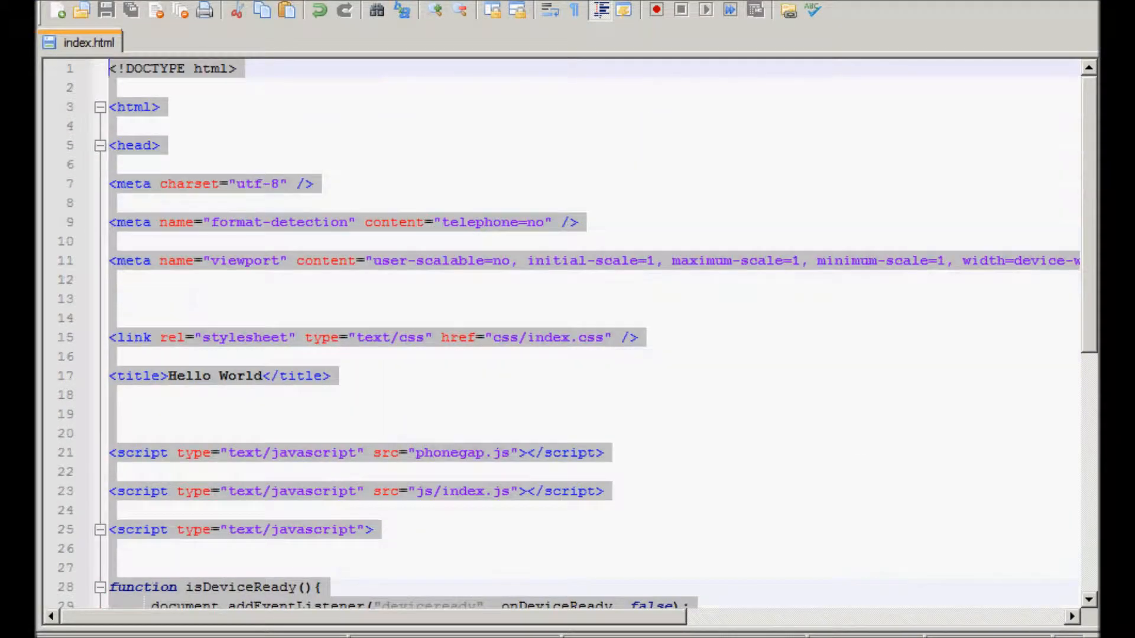
pyautogui.scroll(-3)
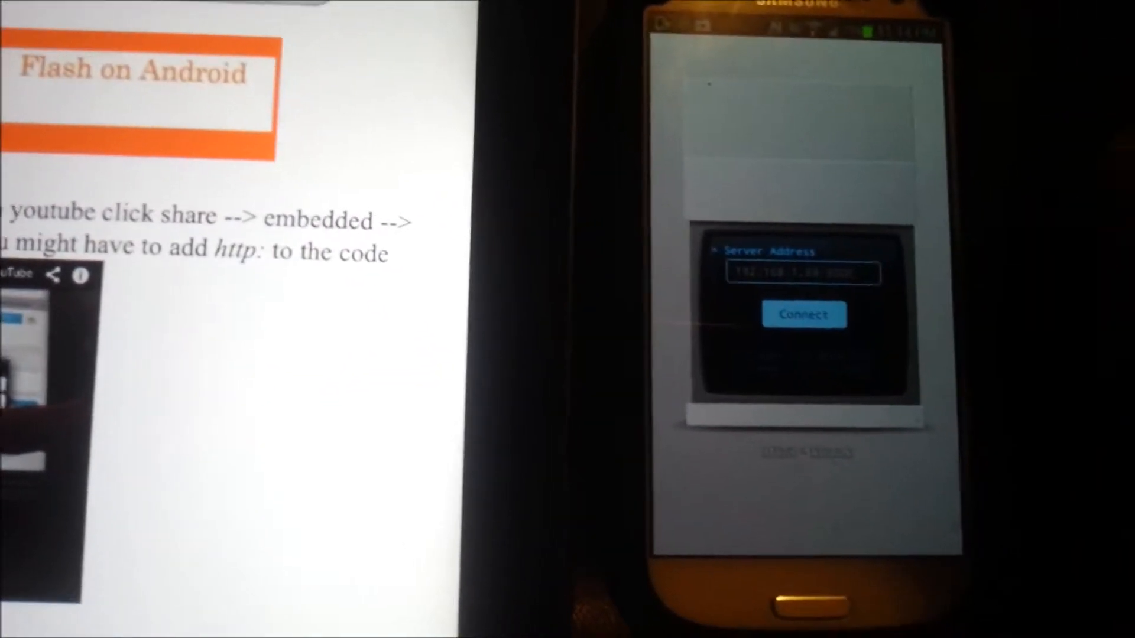
# Step: Connect the phone's PhoneGap Developer App to the running server address
pyautogui.click(804, 313)
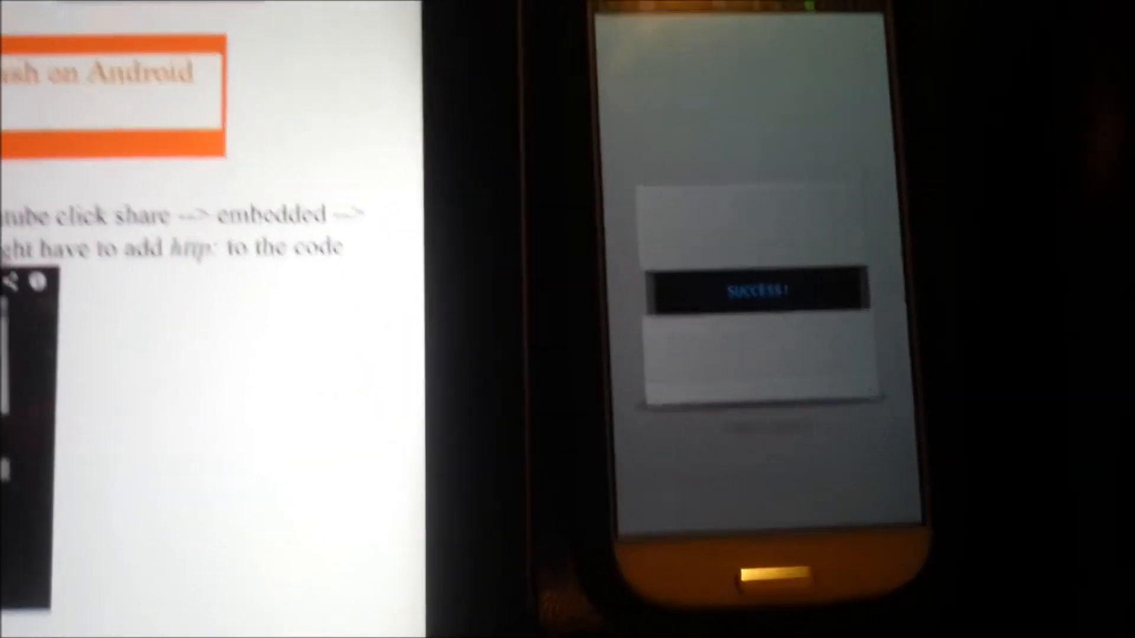